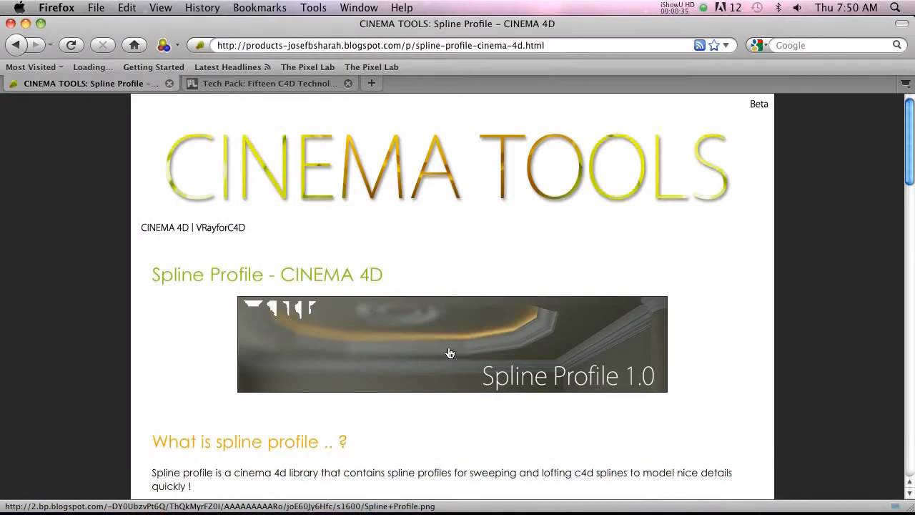
# Browse the Spline Profiles 1.0 presets and load 39.Spline into the CINEMA 4D scene.
pyautogui.scroll(-3)
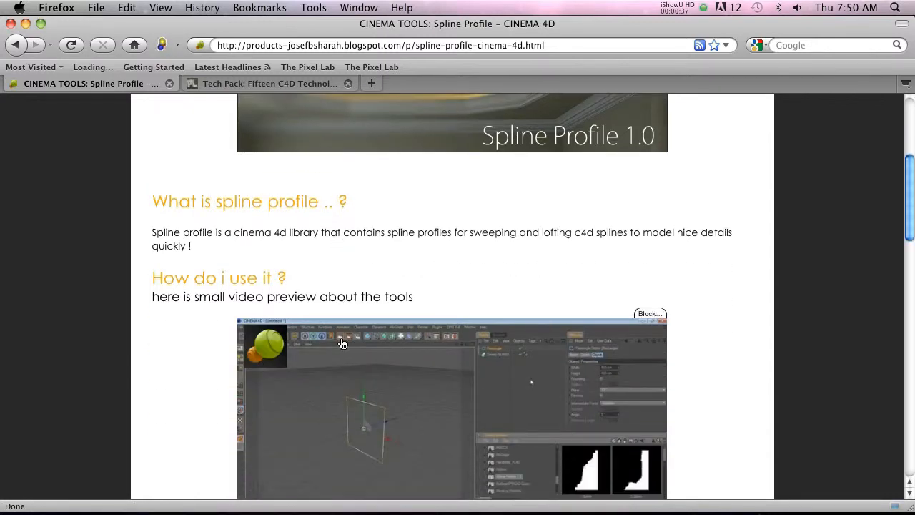
pyautogui.scroll(-3)
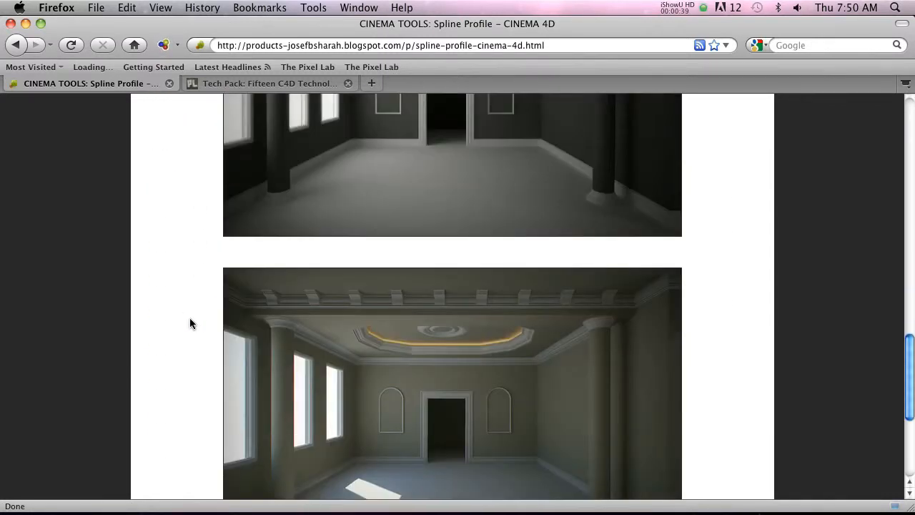
pyautogui.scroll(3)
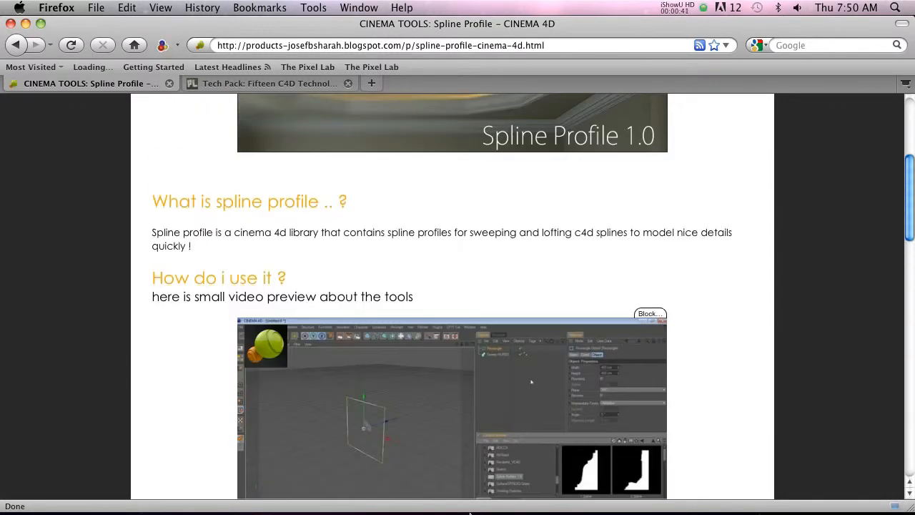
pyautogui.moveTo(258, 489)
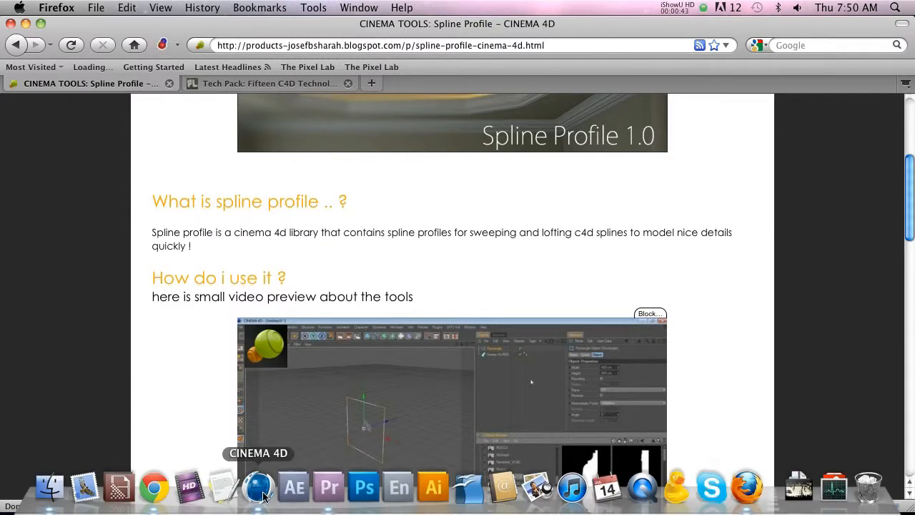
pyautogui.click(258, 487)
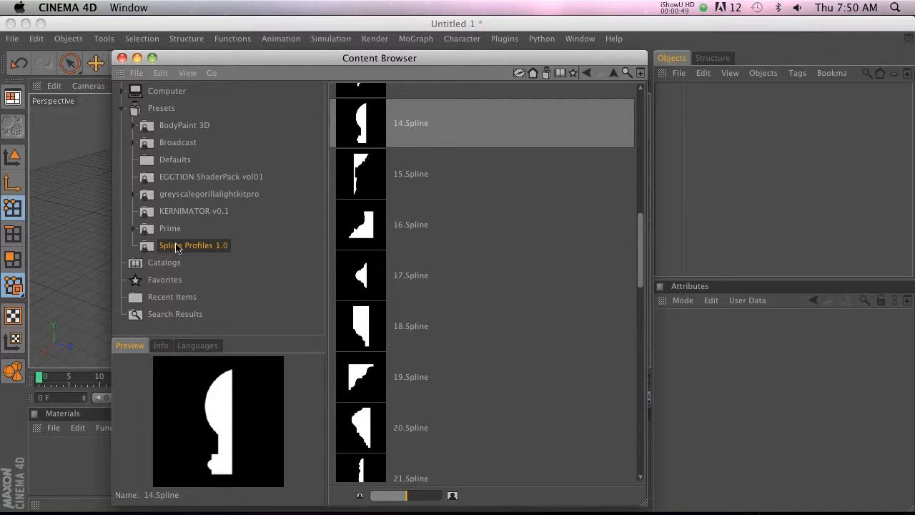
pyautogui.scroll(3)
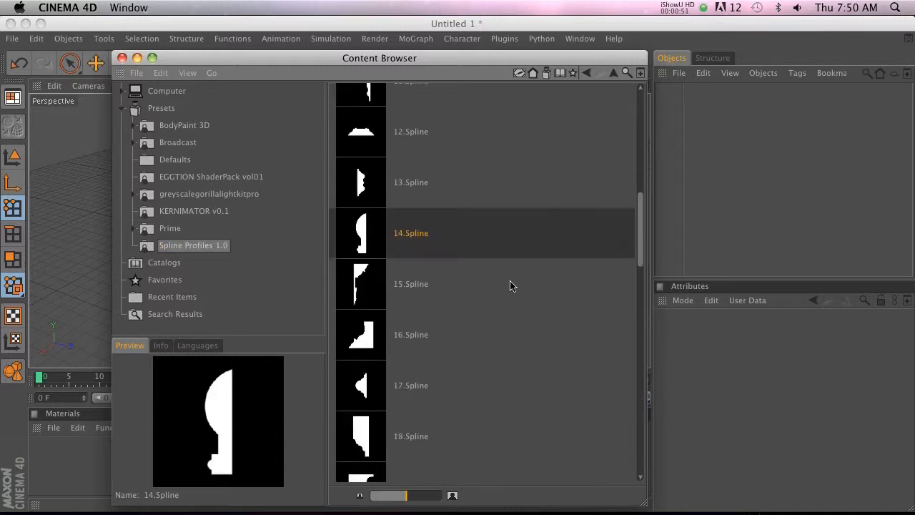
pyautogui.scroll(-3)
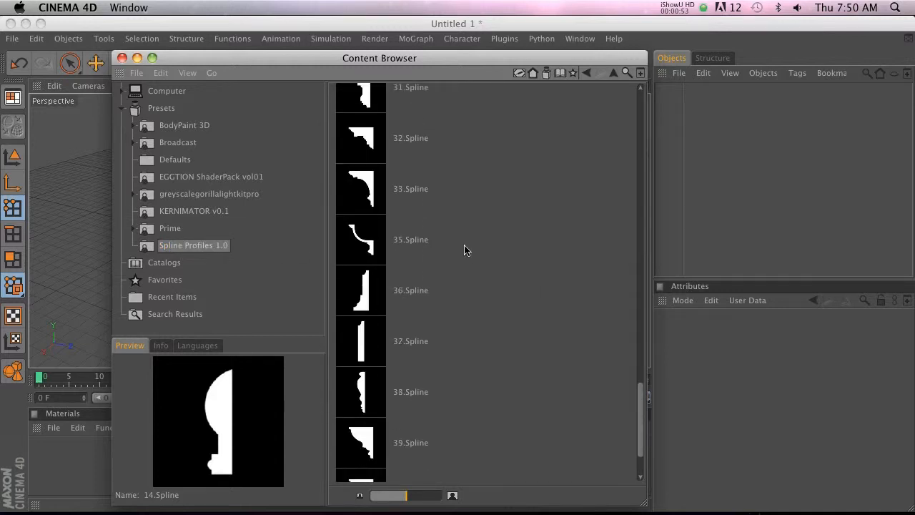
pyautogui.scroll(-3)
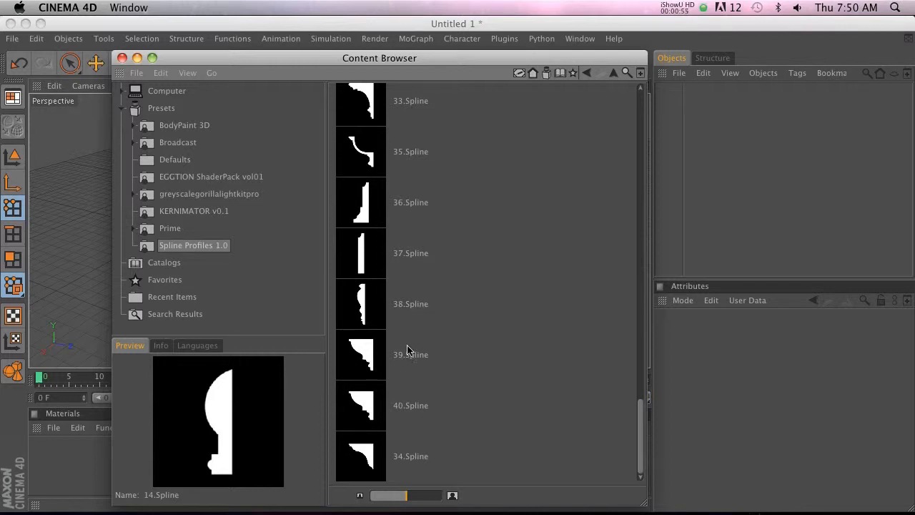
pyautogui.click(410, 354)
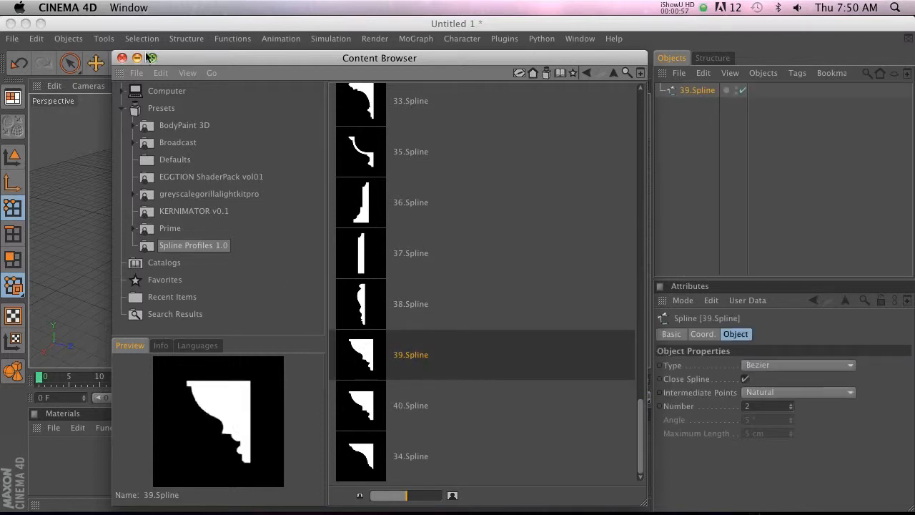
# Close the Content Browser and add a Sweep NURBS generator next to the Rectangle spline.
pyautogui.click(121, 57)
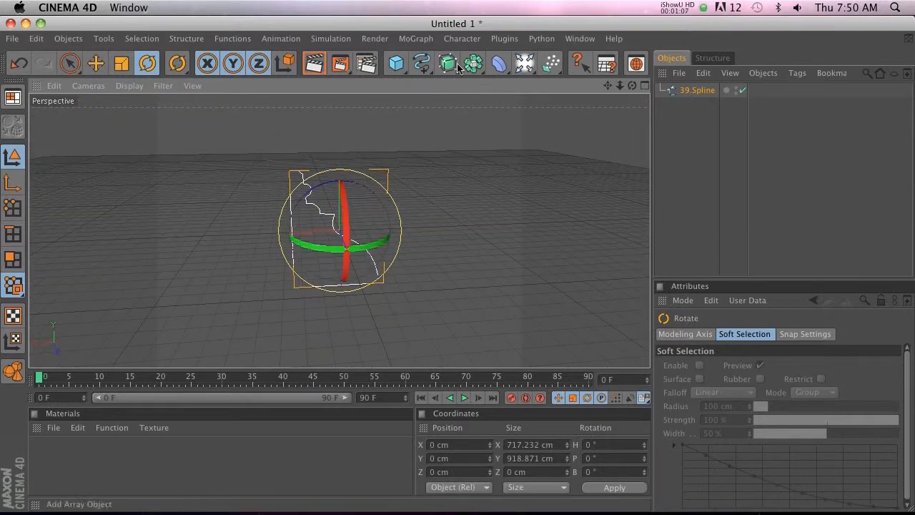
pyautogui.click(448, 64)
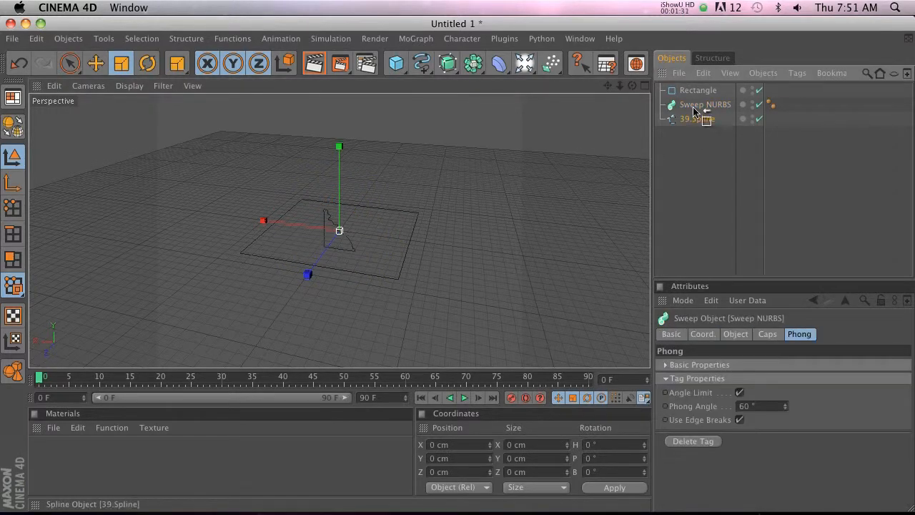
# Nest Rectangle and 39.Spline under Sweep NURBS, reorder them, and orbit to view the frame.
pyautogui.click(707, 105)
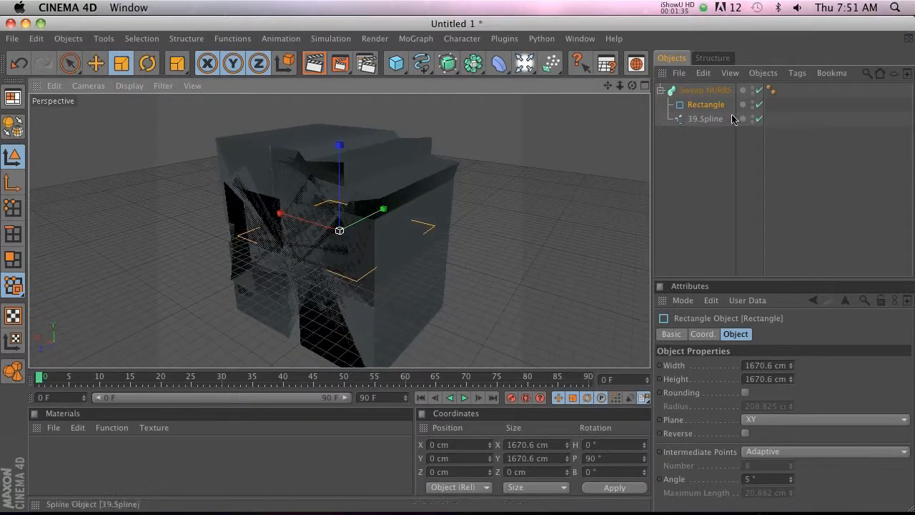
pyautogui.click(705, 119)
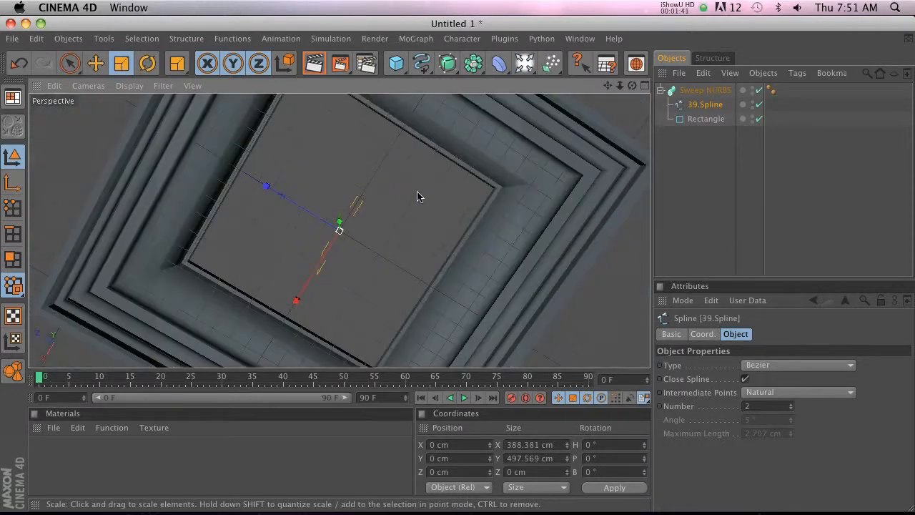
pyautogui.moveTo(419, 196); pyautogui.dragTo(458, 268)
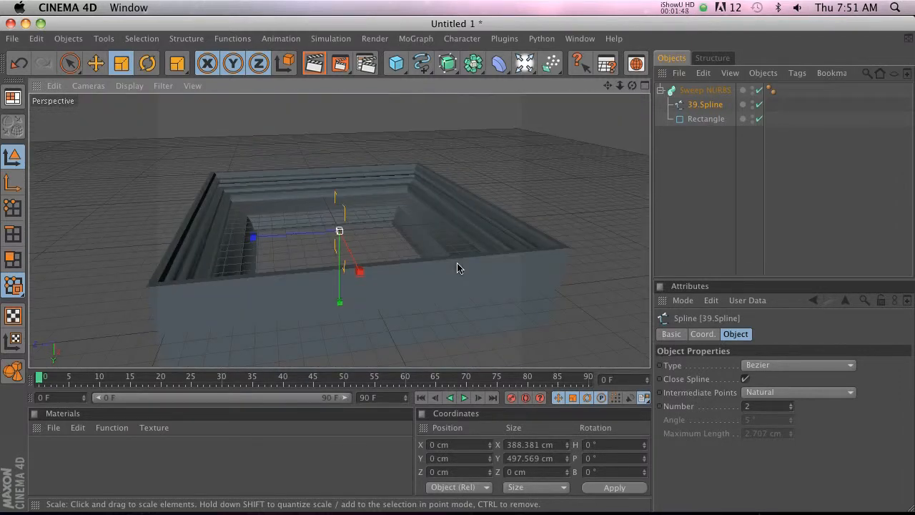
pyautogui.moveTo(458, 268); pyautogui.dragTo(450, 263)
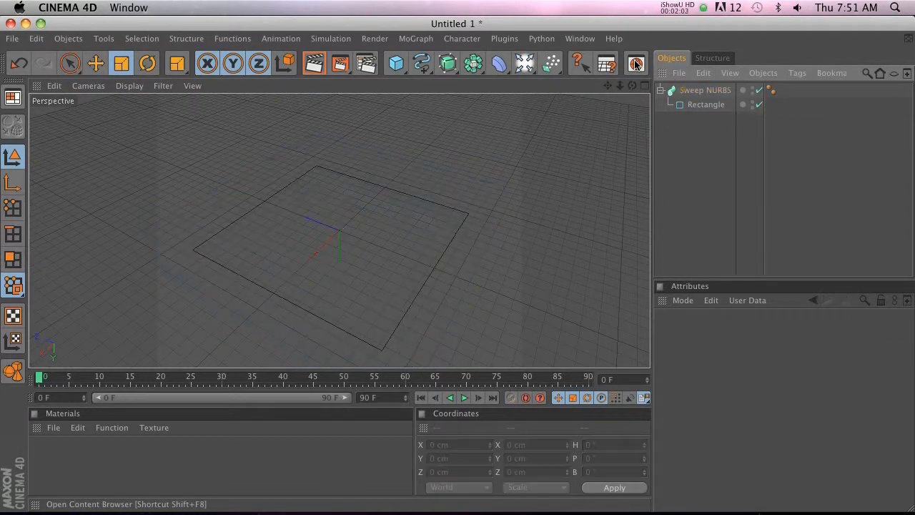
# Load 19.Spline from the profile library and place it under Sweep NURBS above Rectangle.
pyautogui.click(636, 63)
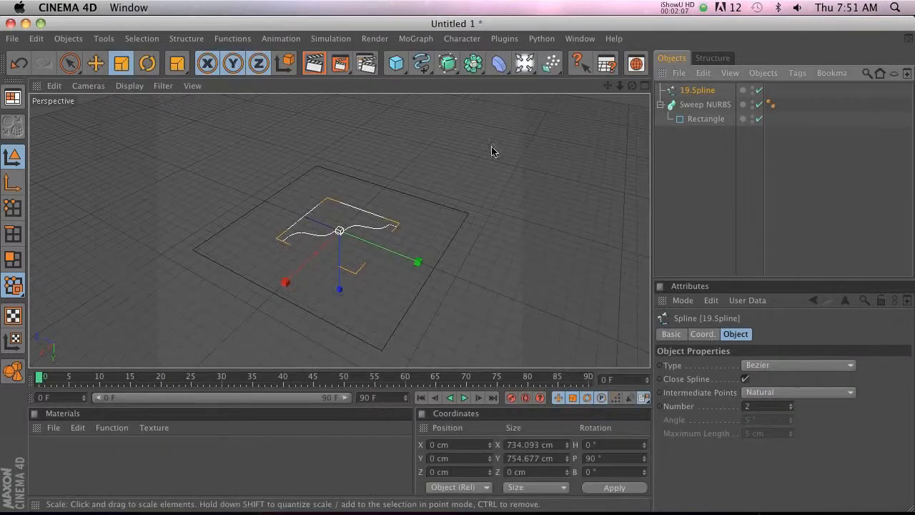
pyautogui.click(146, 63)
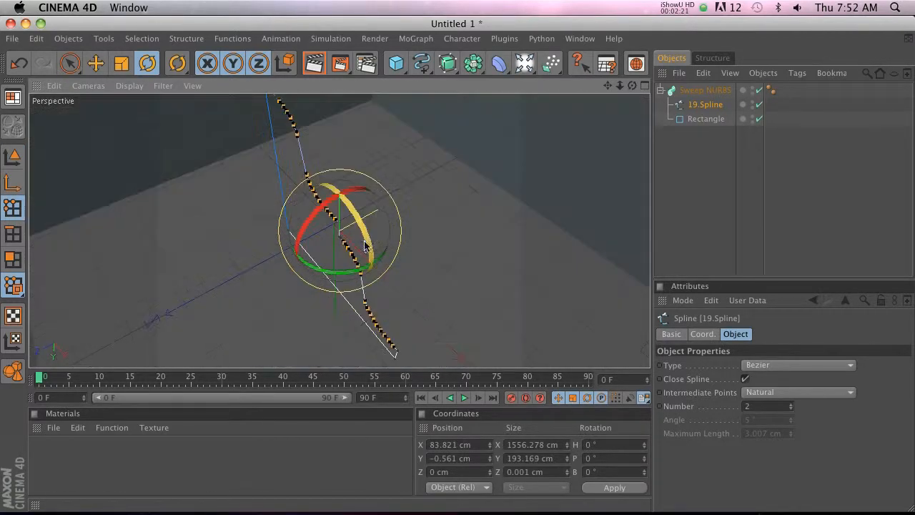
# Rotate 19.Spline upright, offset it to shape the steps, and collapse the Sweep NURBS hierarchy.
pyautogui.moveTo(365, 246); pyautogui.dragTo(372, 177)
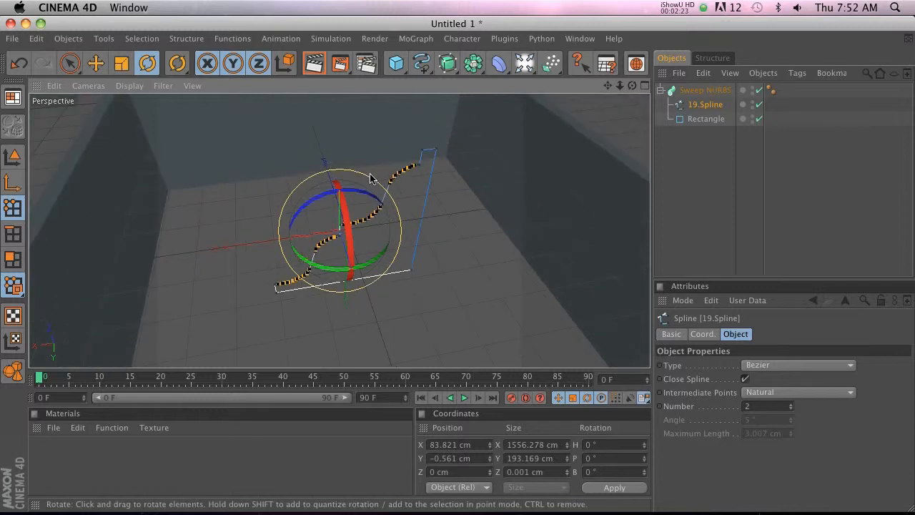
pyautogui.moveTo(372, 177); pyautogui.dragTo(422, 222)
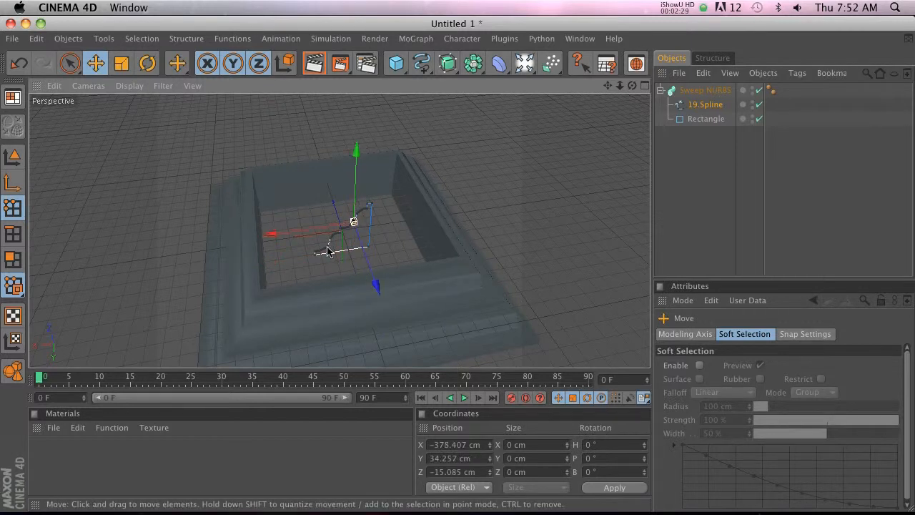
pyautogui.moveTo(325, 250); pyautogui.dragTo(458, 268)
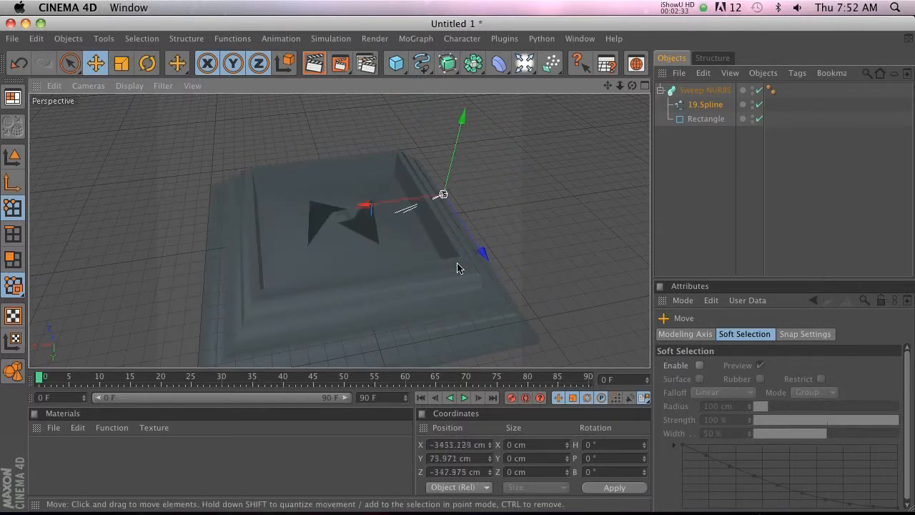
pyautogui.moveTo(458, 269); pyautogui.dragTo(544, 259)
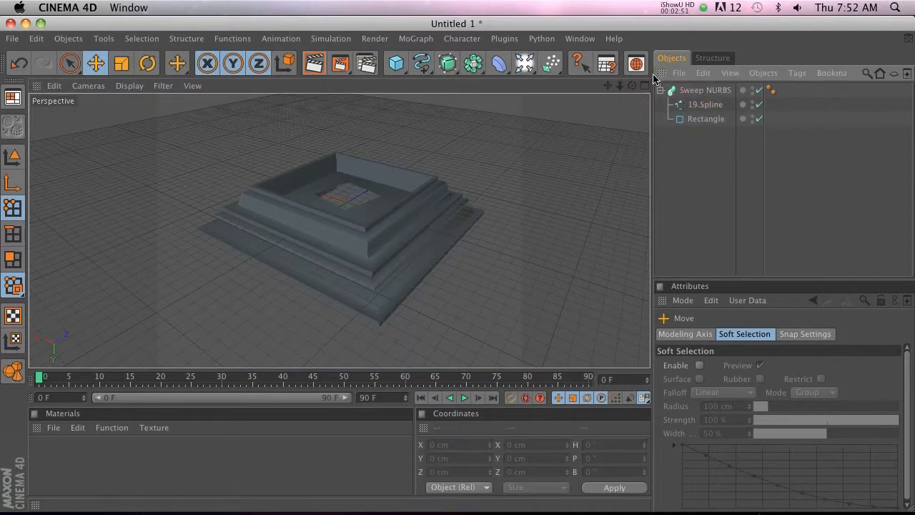
pyautogui.click(661, 90)
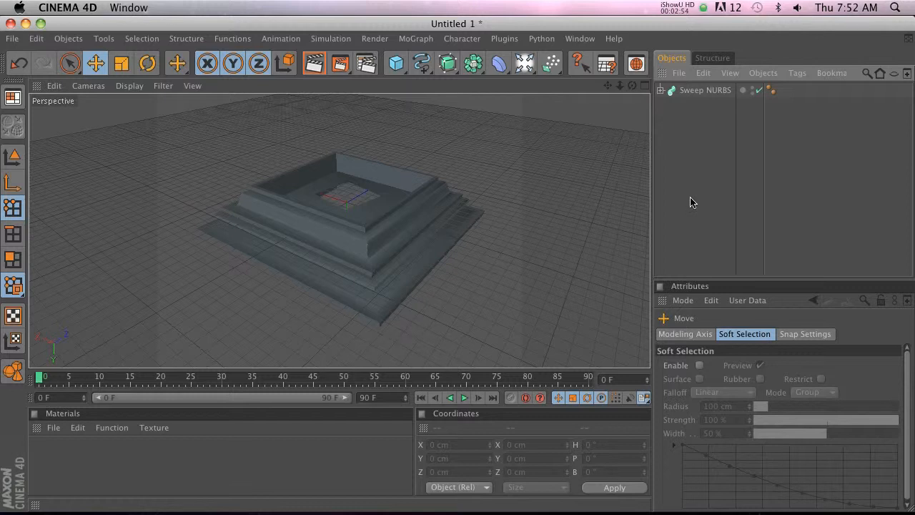
pyautogui.moveTo(558, 200)
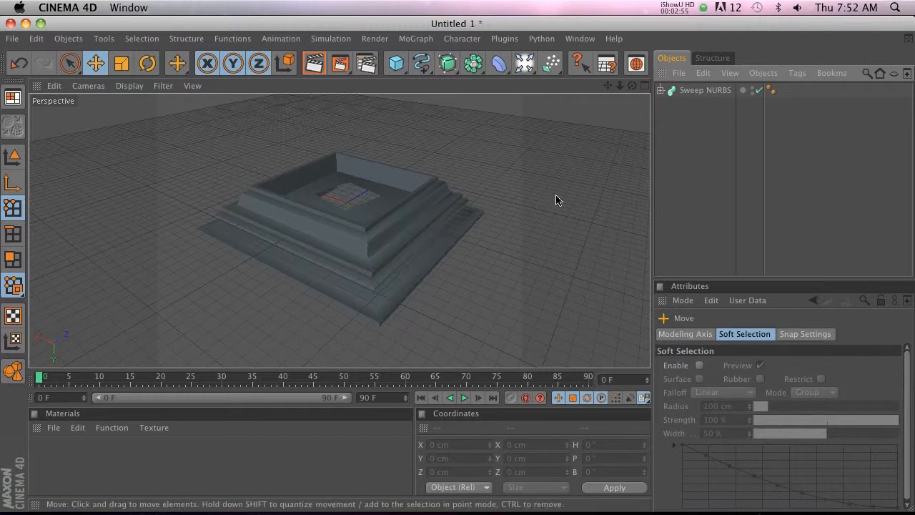
pyautogui.moveTo(570, 326)
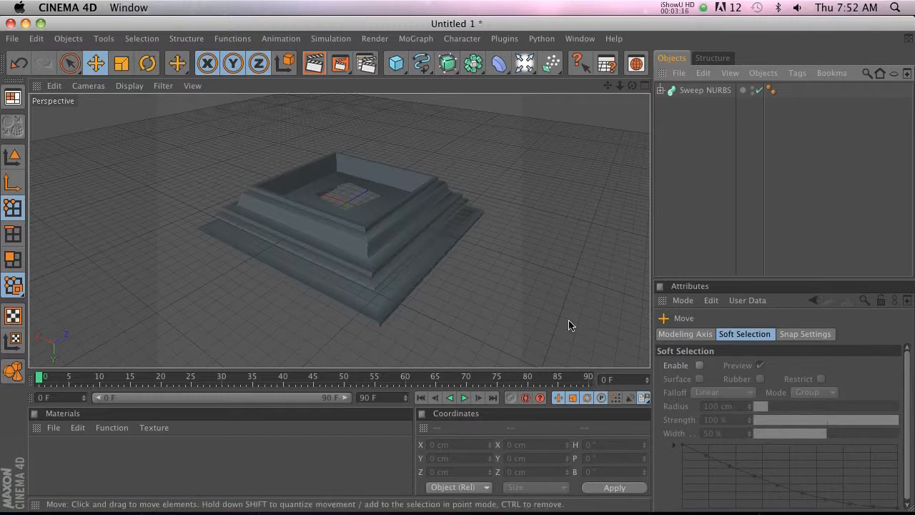
pyautogui.moveTo(746, 489)
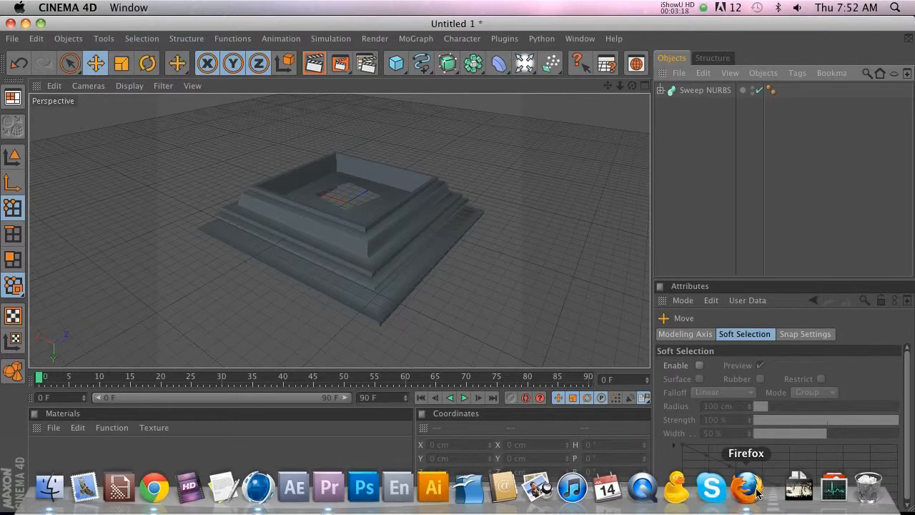
# Switch to Firefox and scroll The Pixel Lab's Tech Pack page to the included models.
pyautogui.click(746, 487)
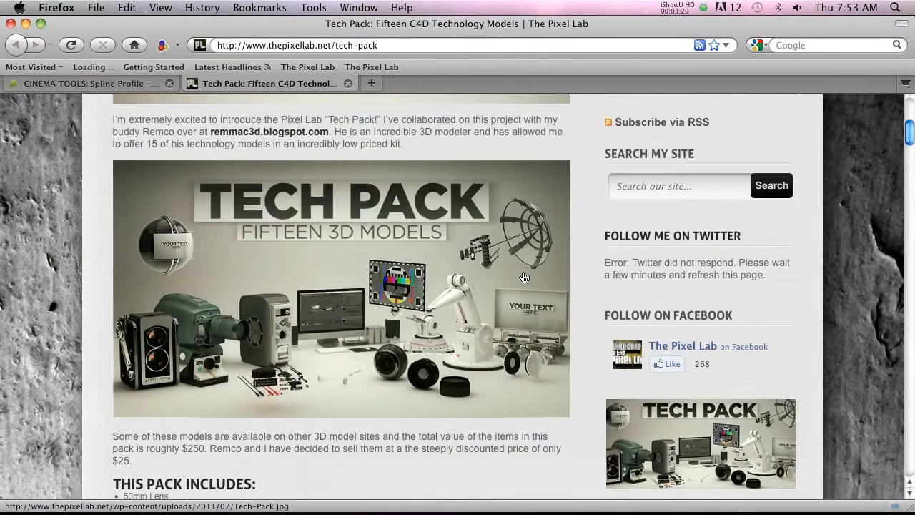
pyautogui.scroll(-3)
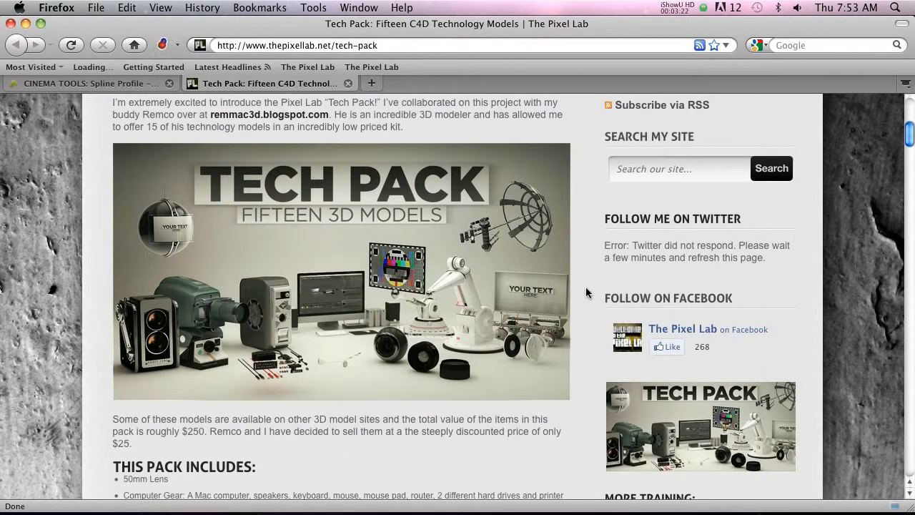
pyautogui.moveTo(586, 272)
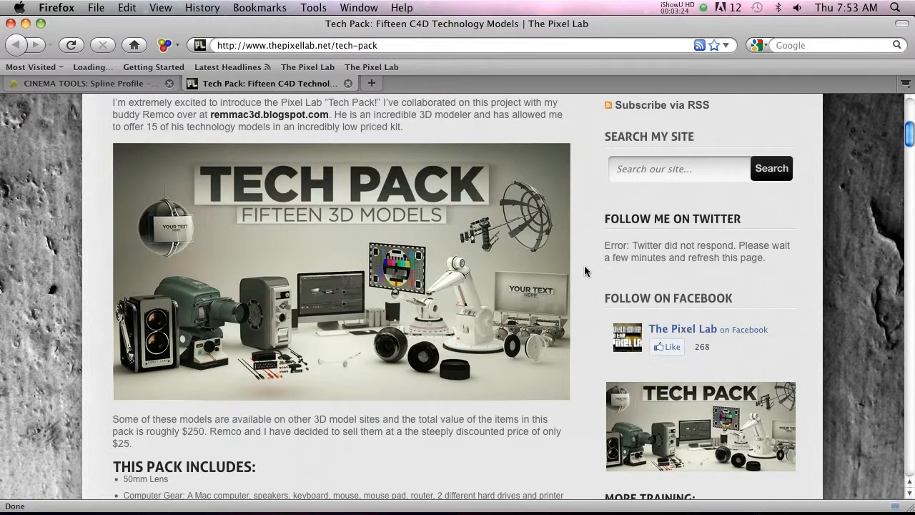
pyautogui.scroll(-3)
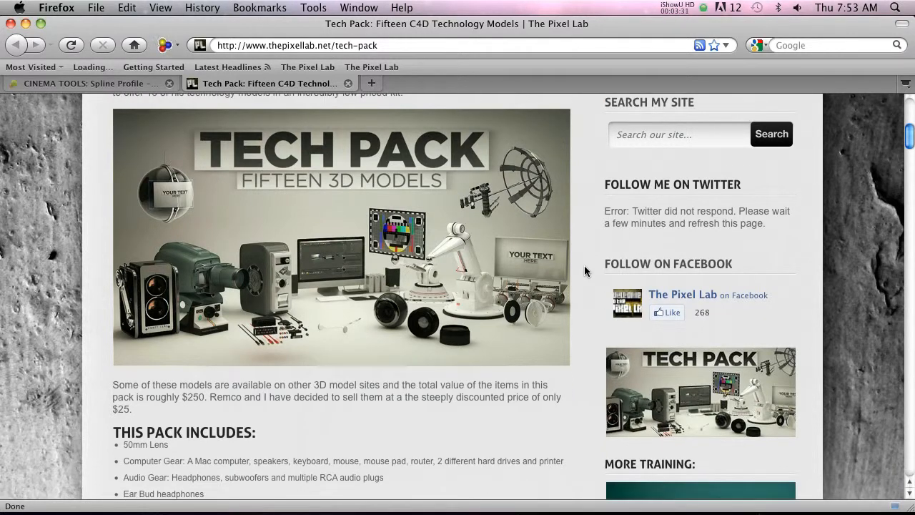